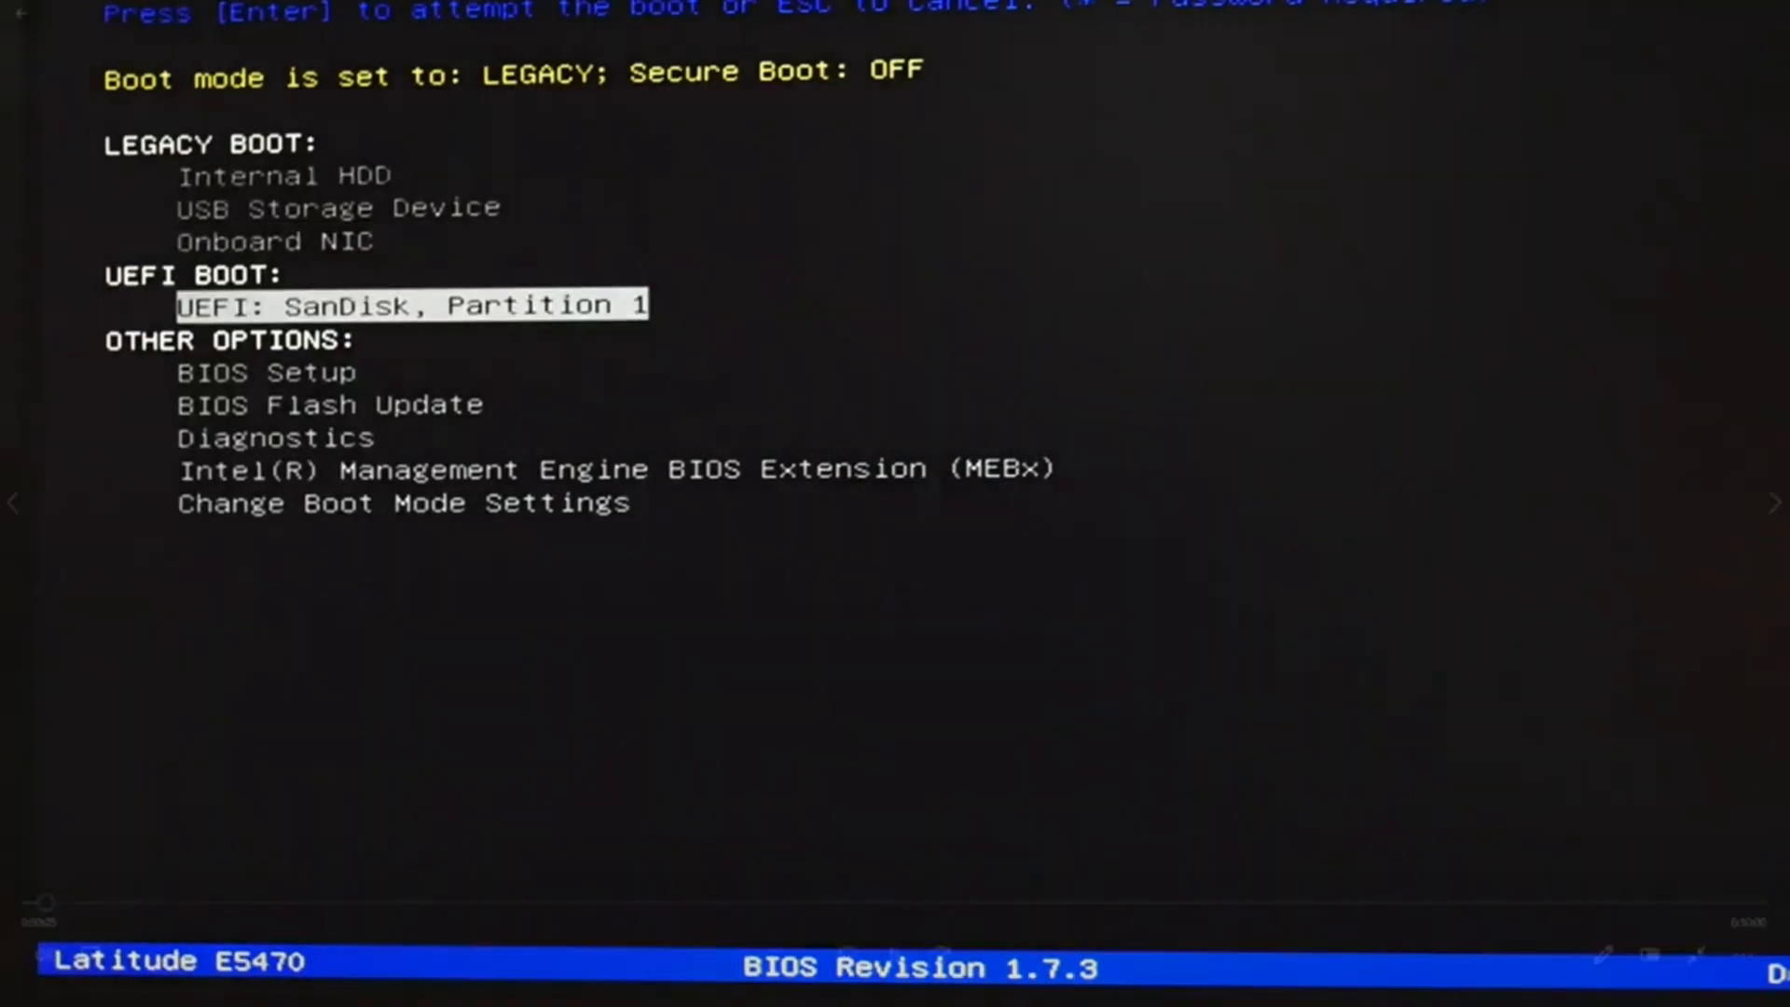
- Boot from 'UEFI: SanDisk, Partition 1' and accept the Windows license terms
key(enter)
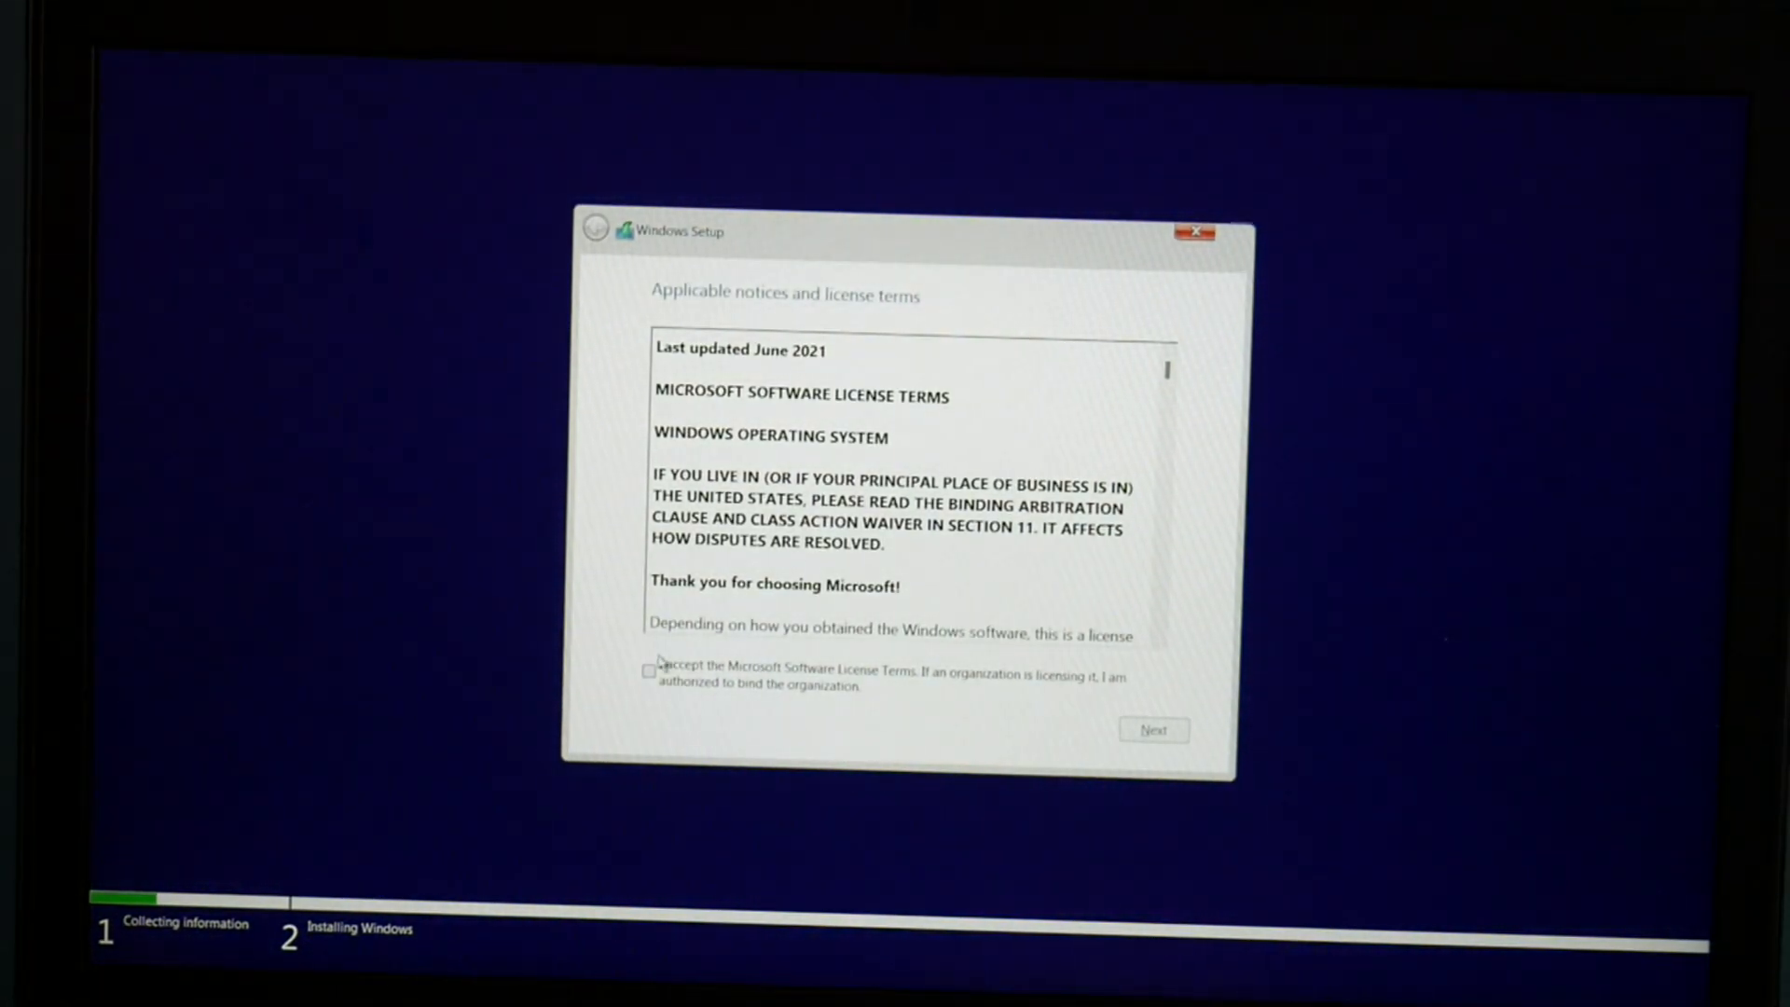
click(649, 671)
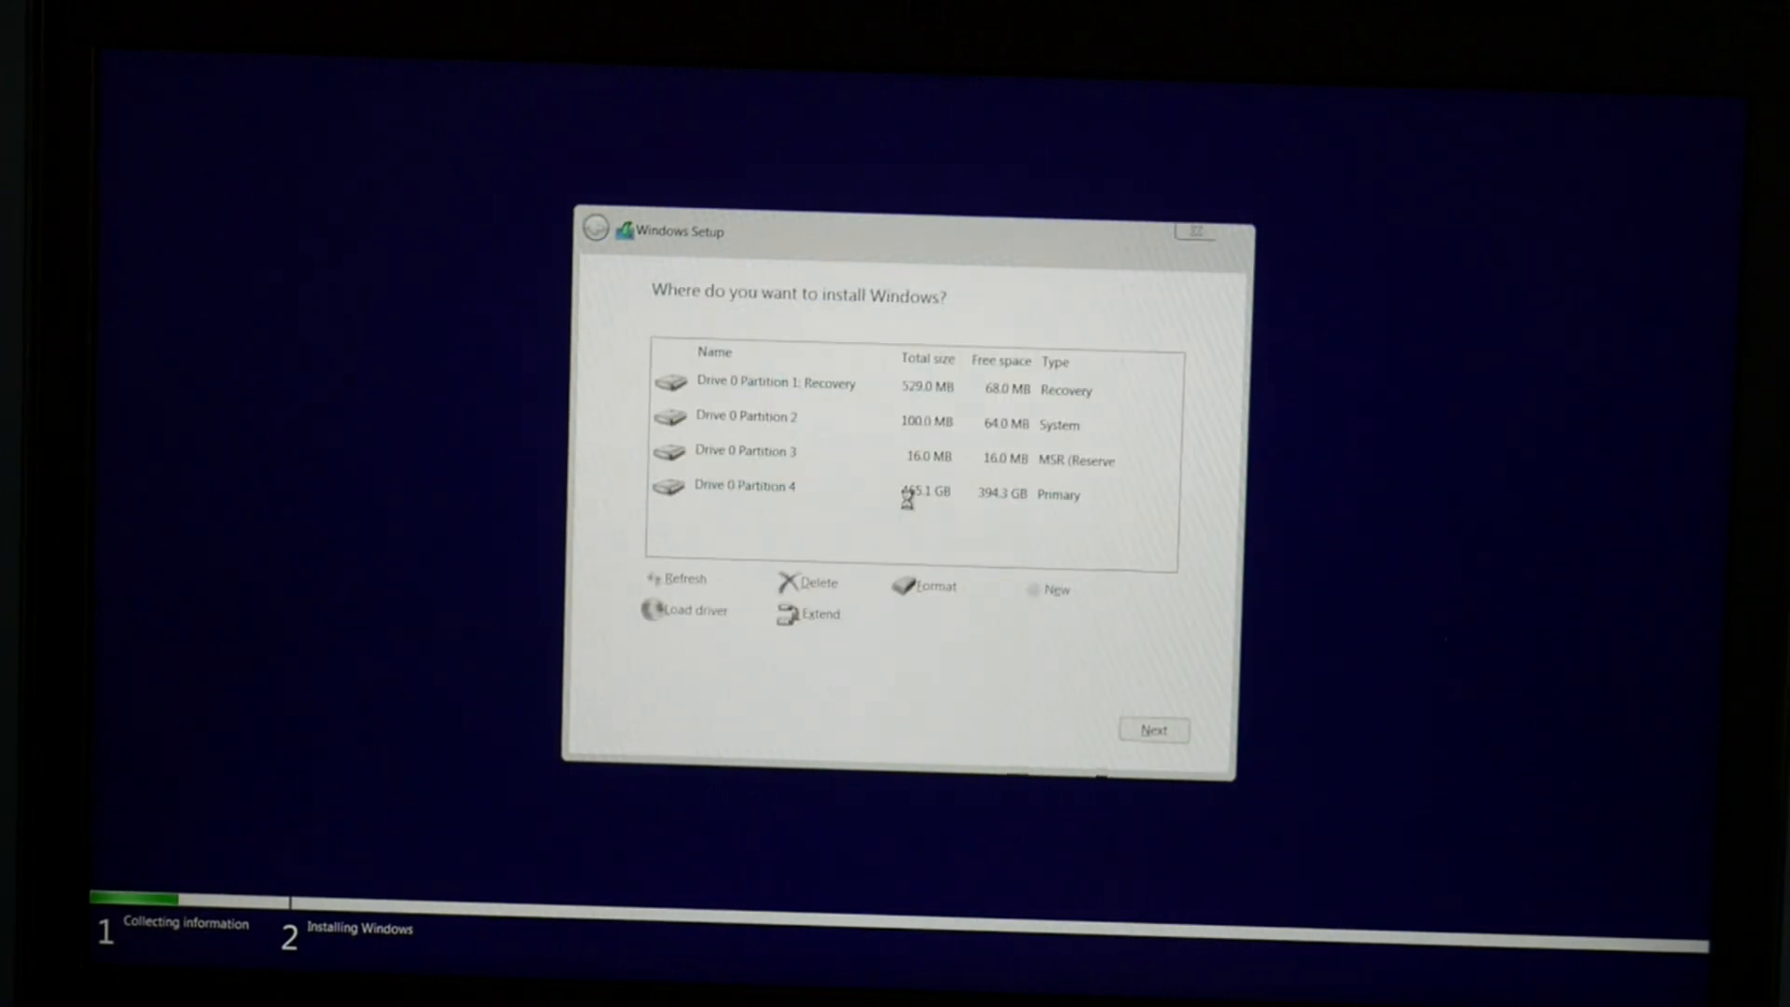
- Delete partitions 4, 2 and the recovery partition on Drive 0, confirming each warning
click(805, 583)
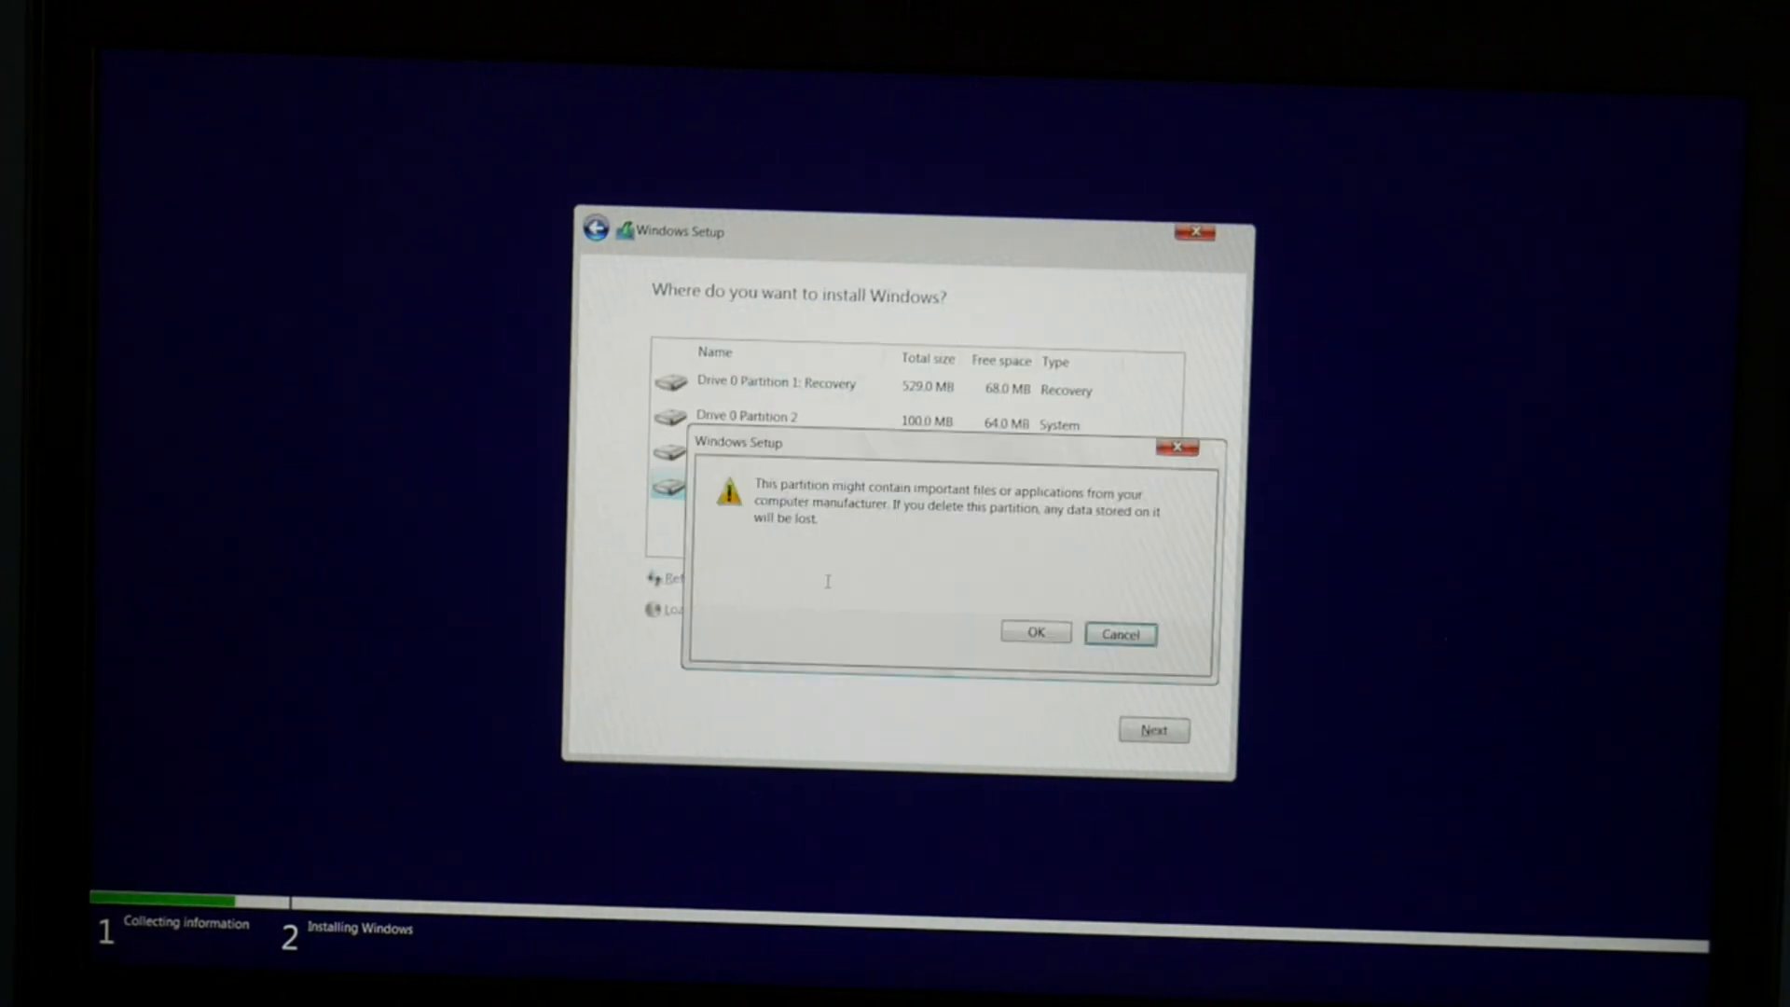
click(1034, 633)
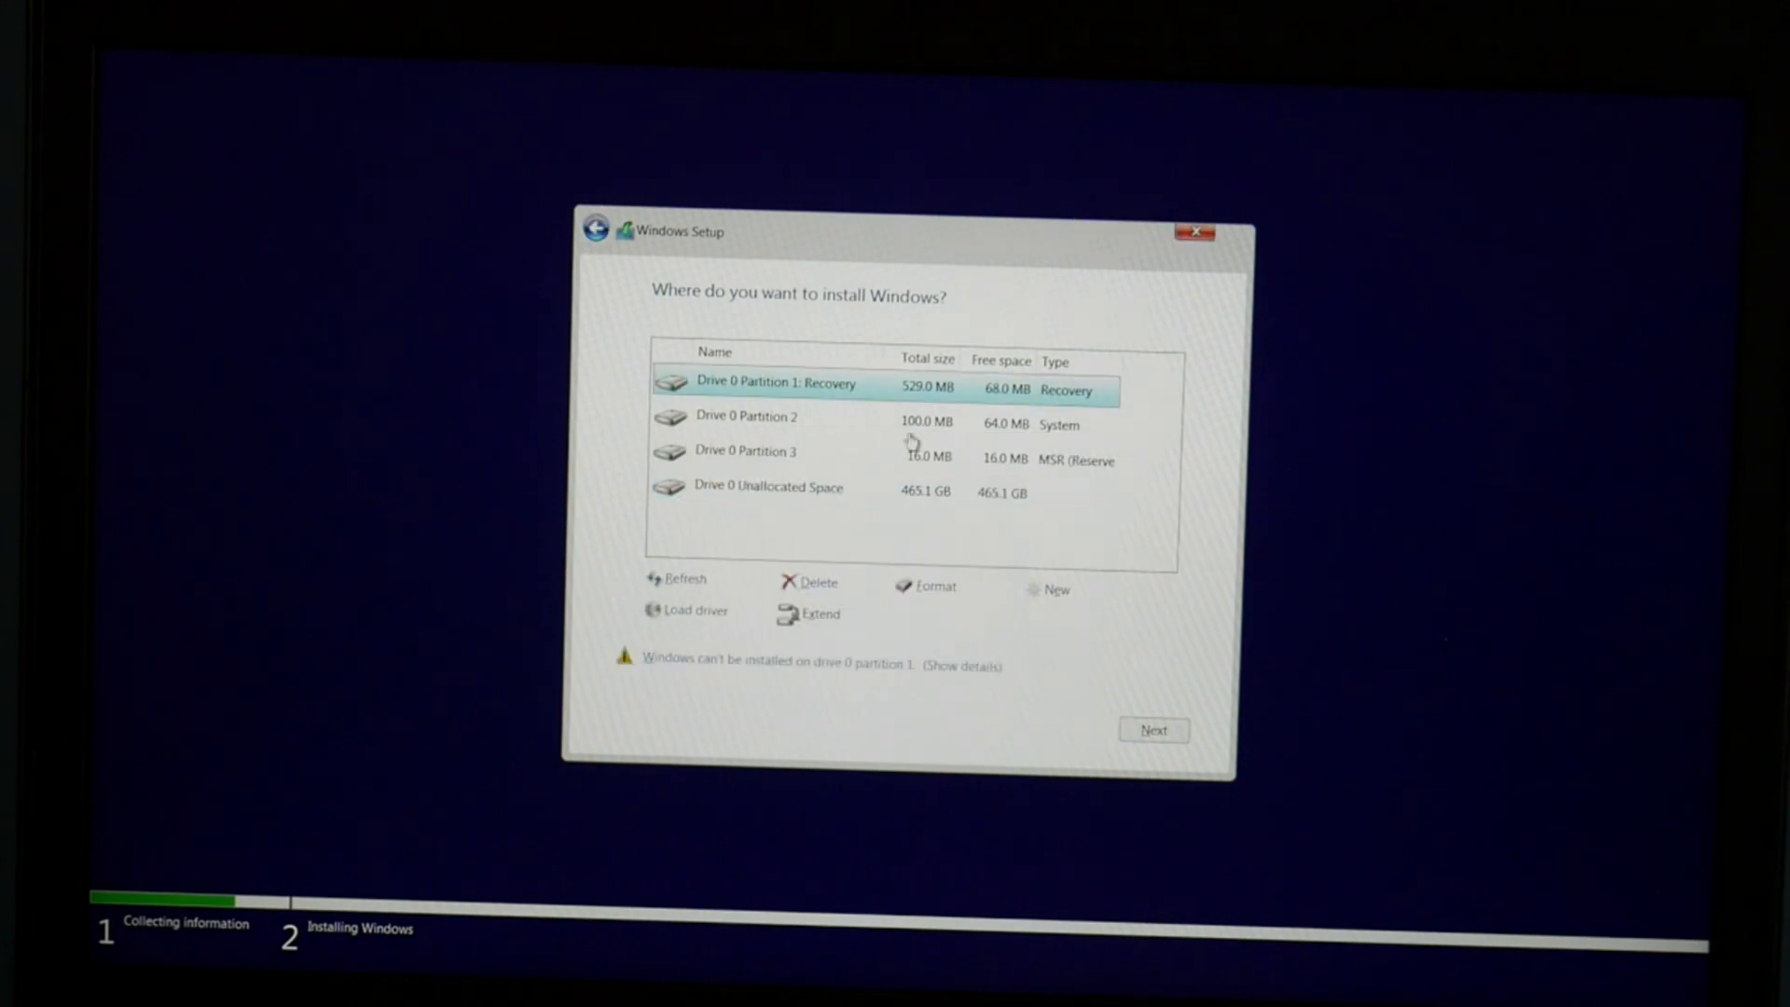
click(808, 582)
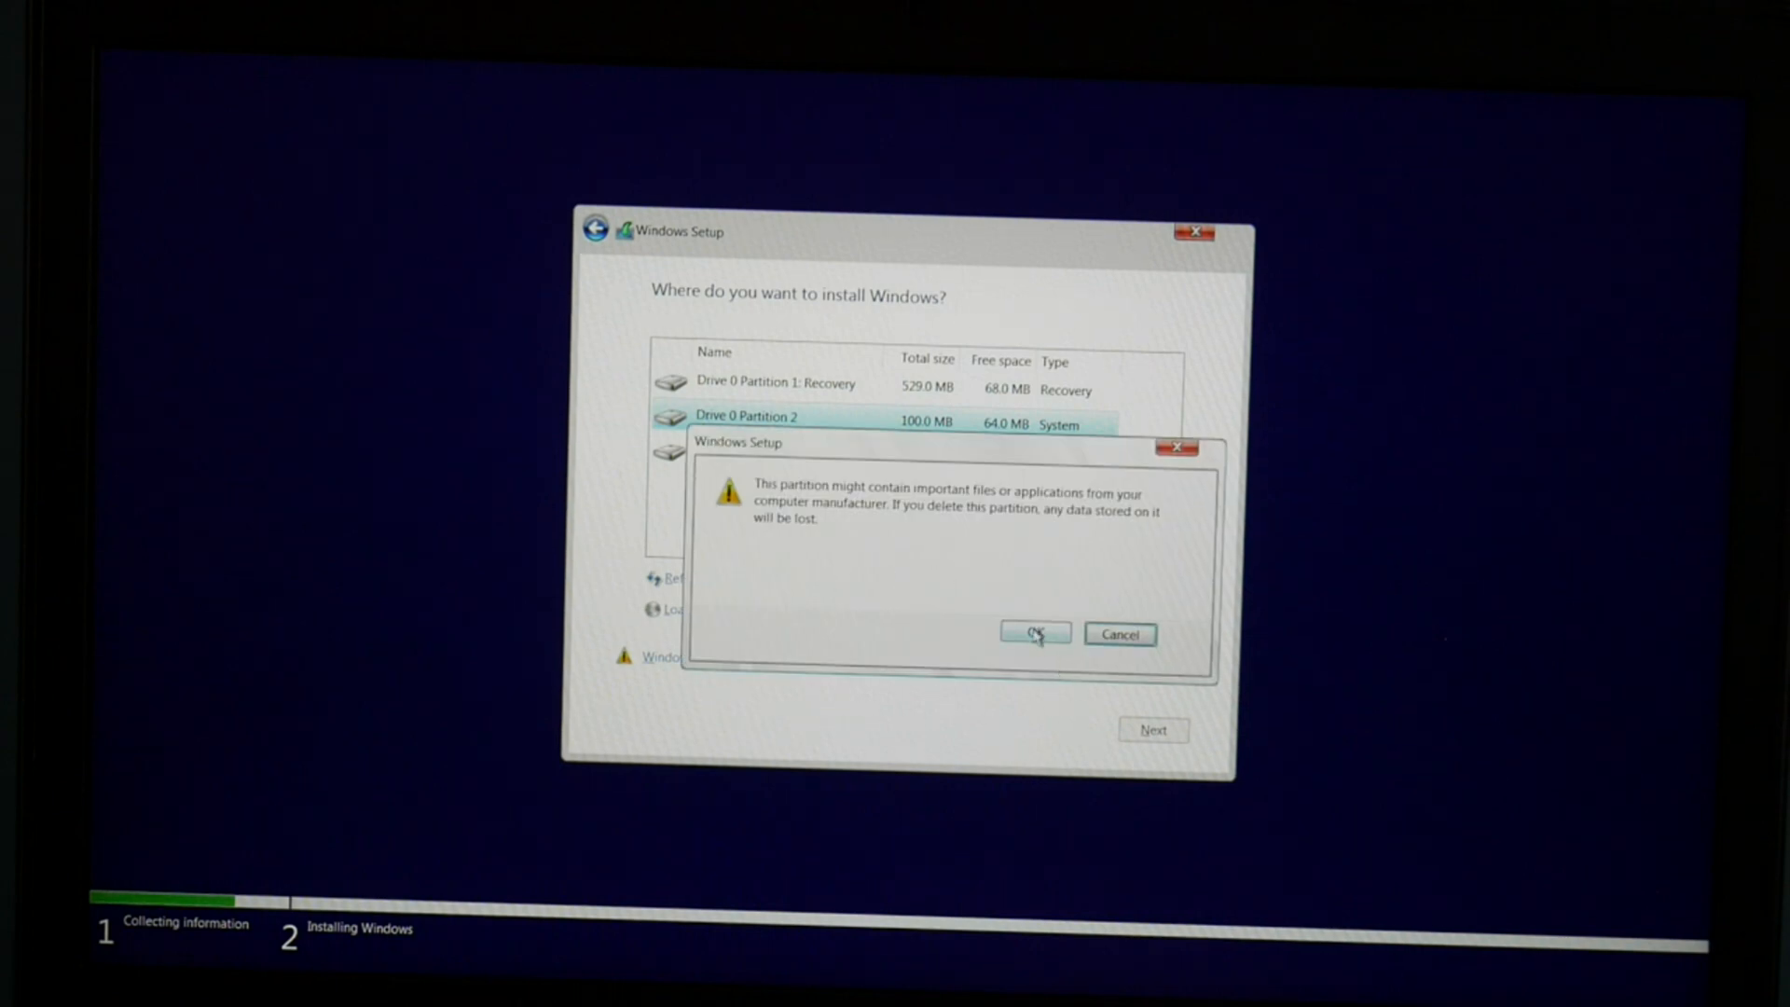
click(1034, 634)
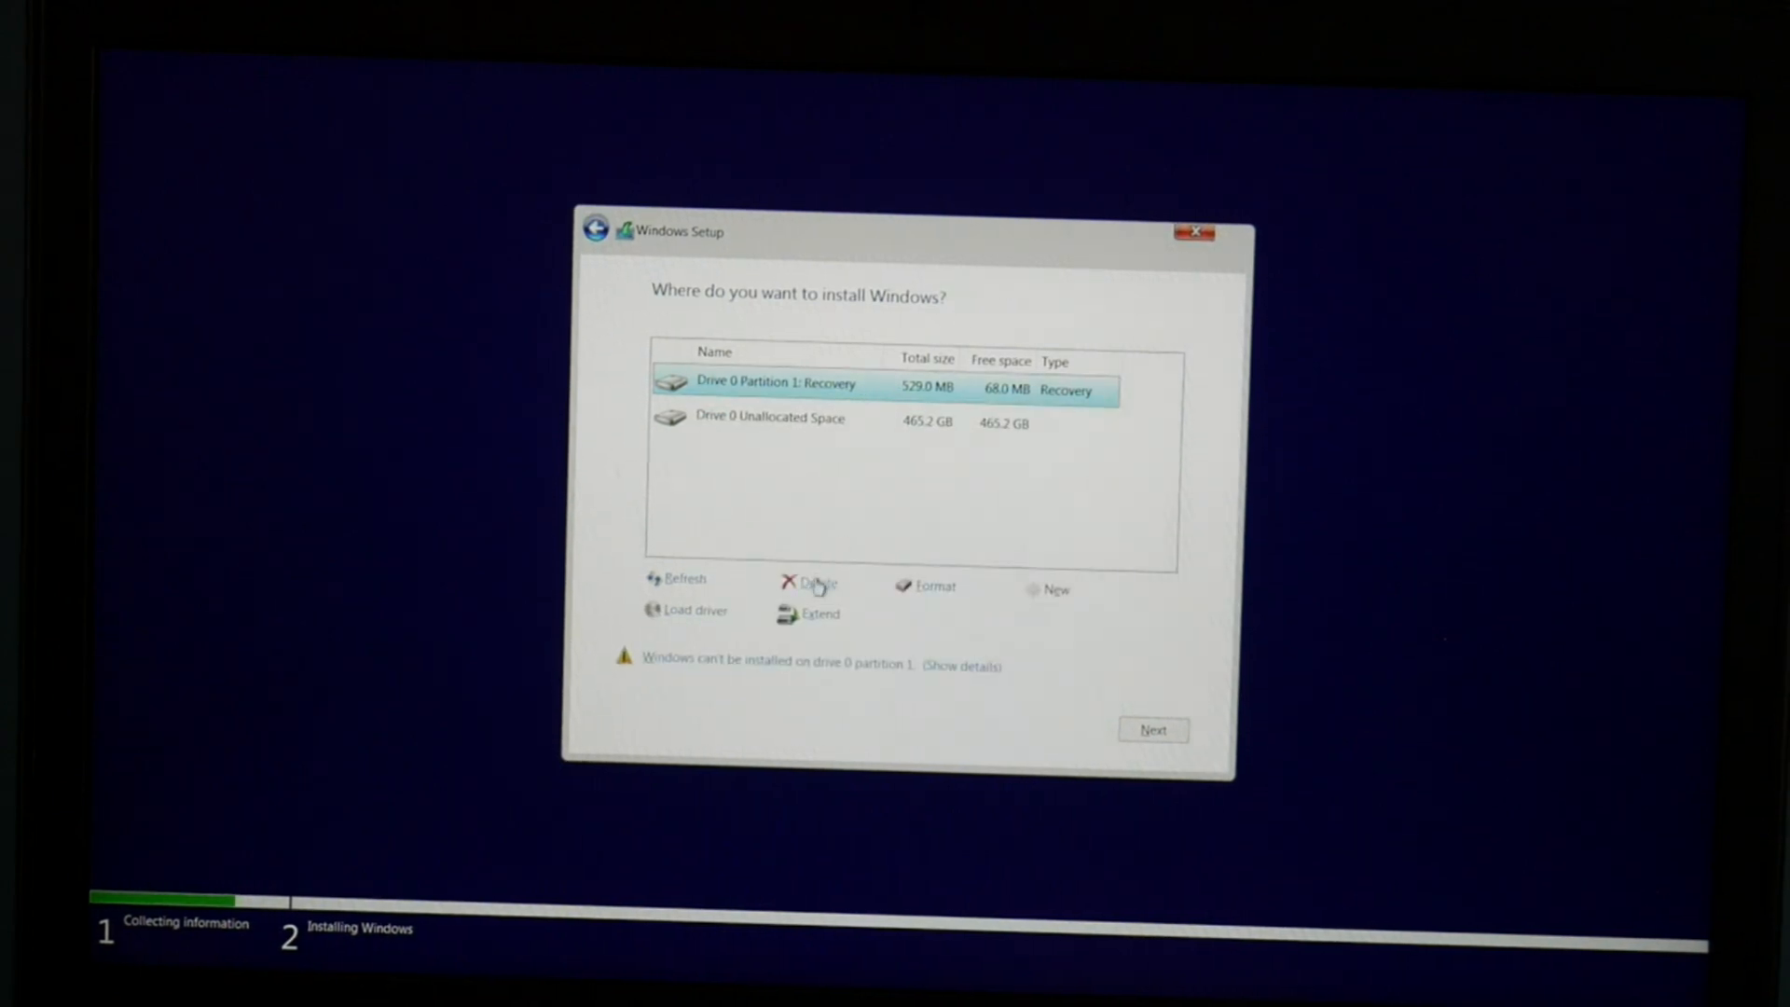
click(812, 585)
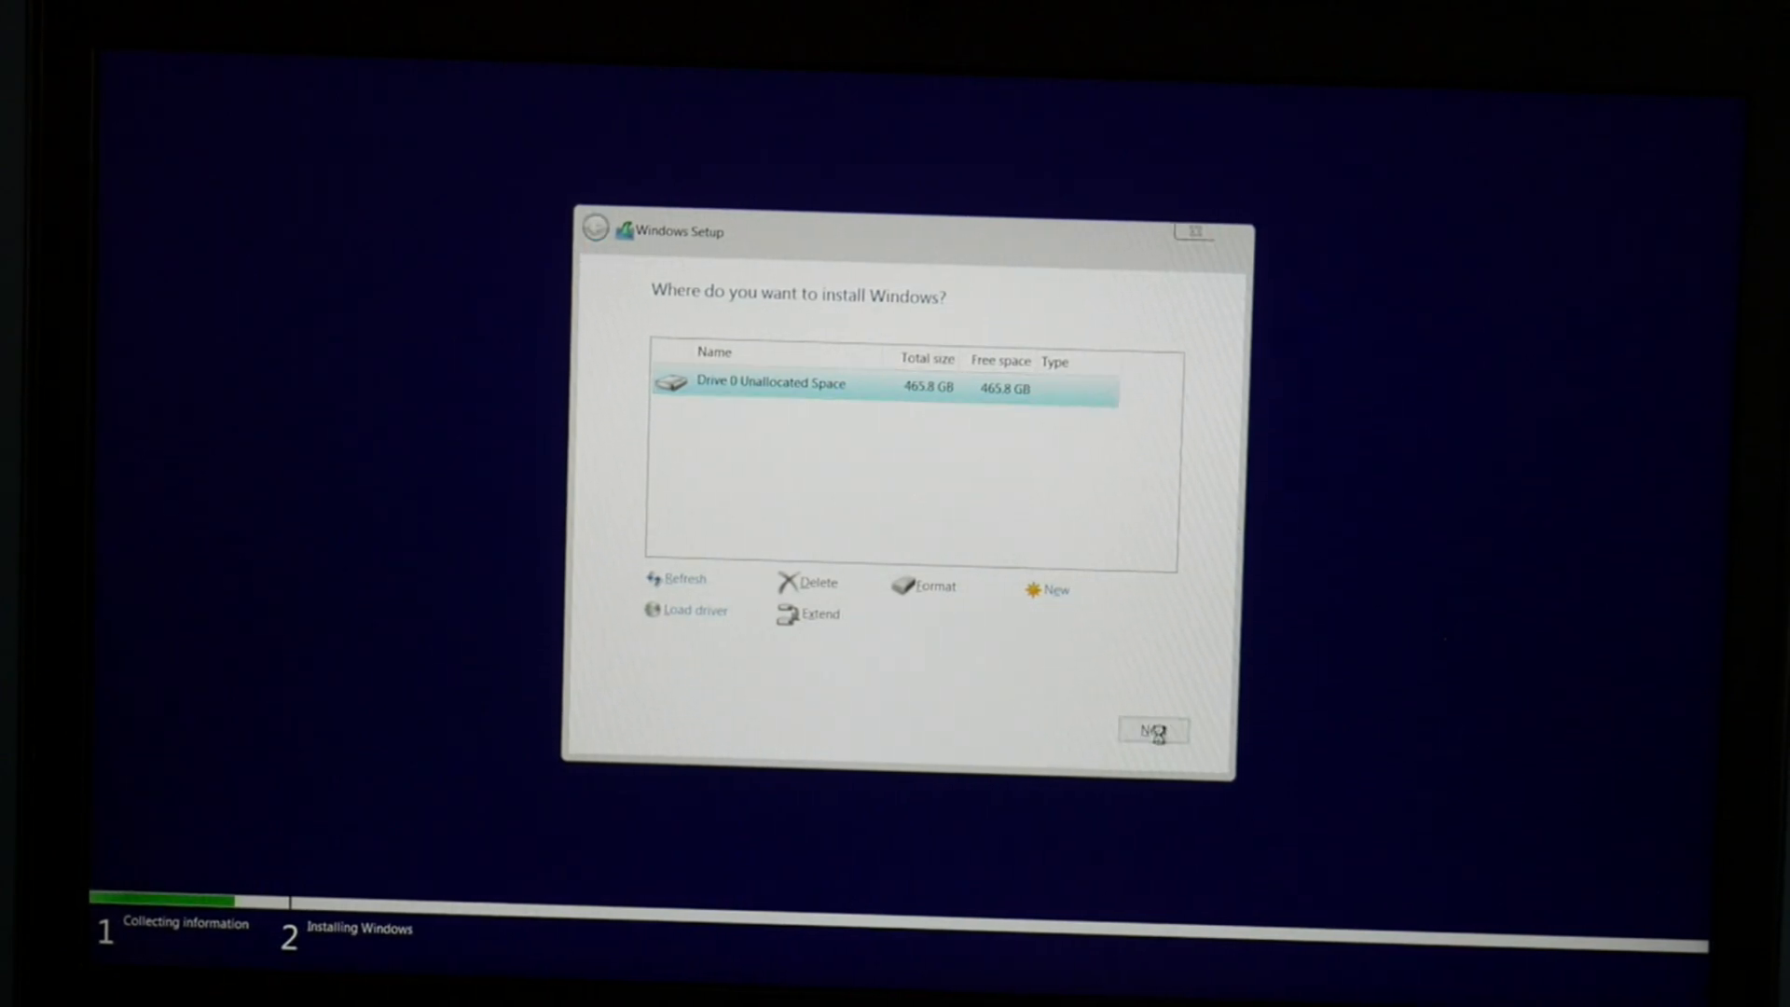
click(1153, 732)
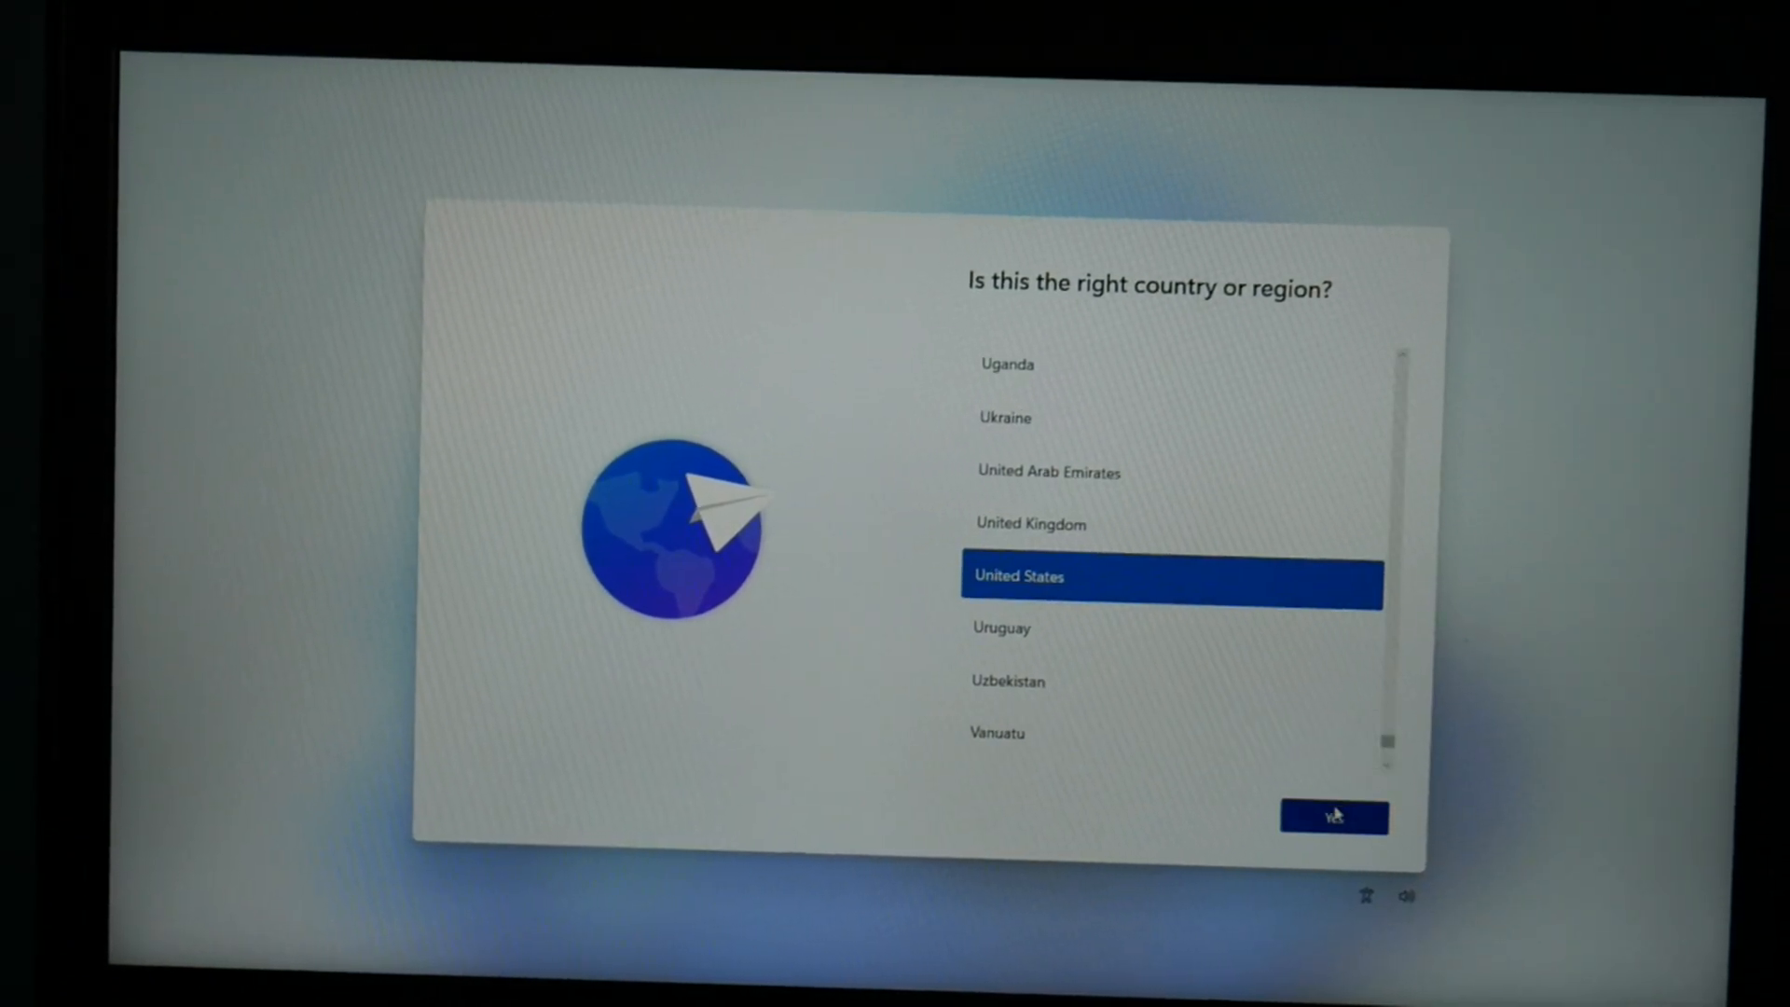
- Confirm United States region and US keyboard layout, skipping a second layout
click(1334, 818)
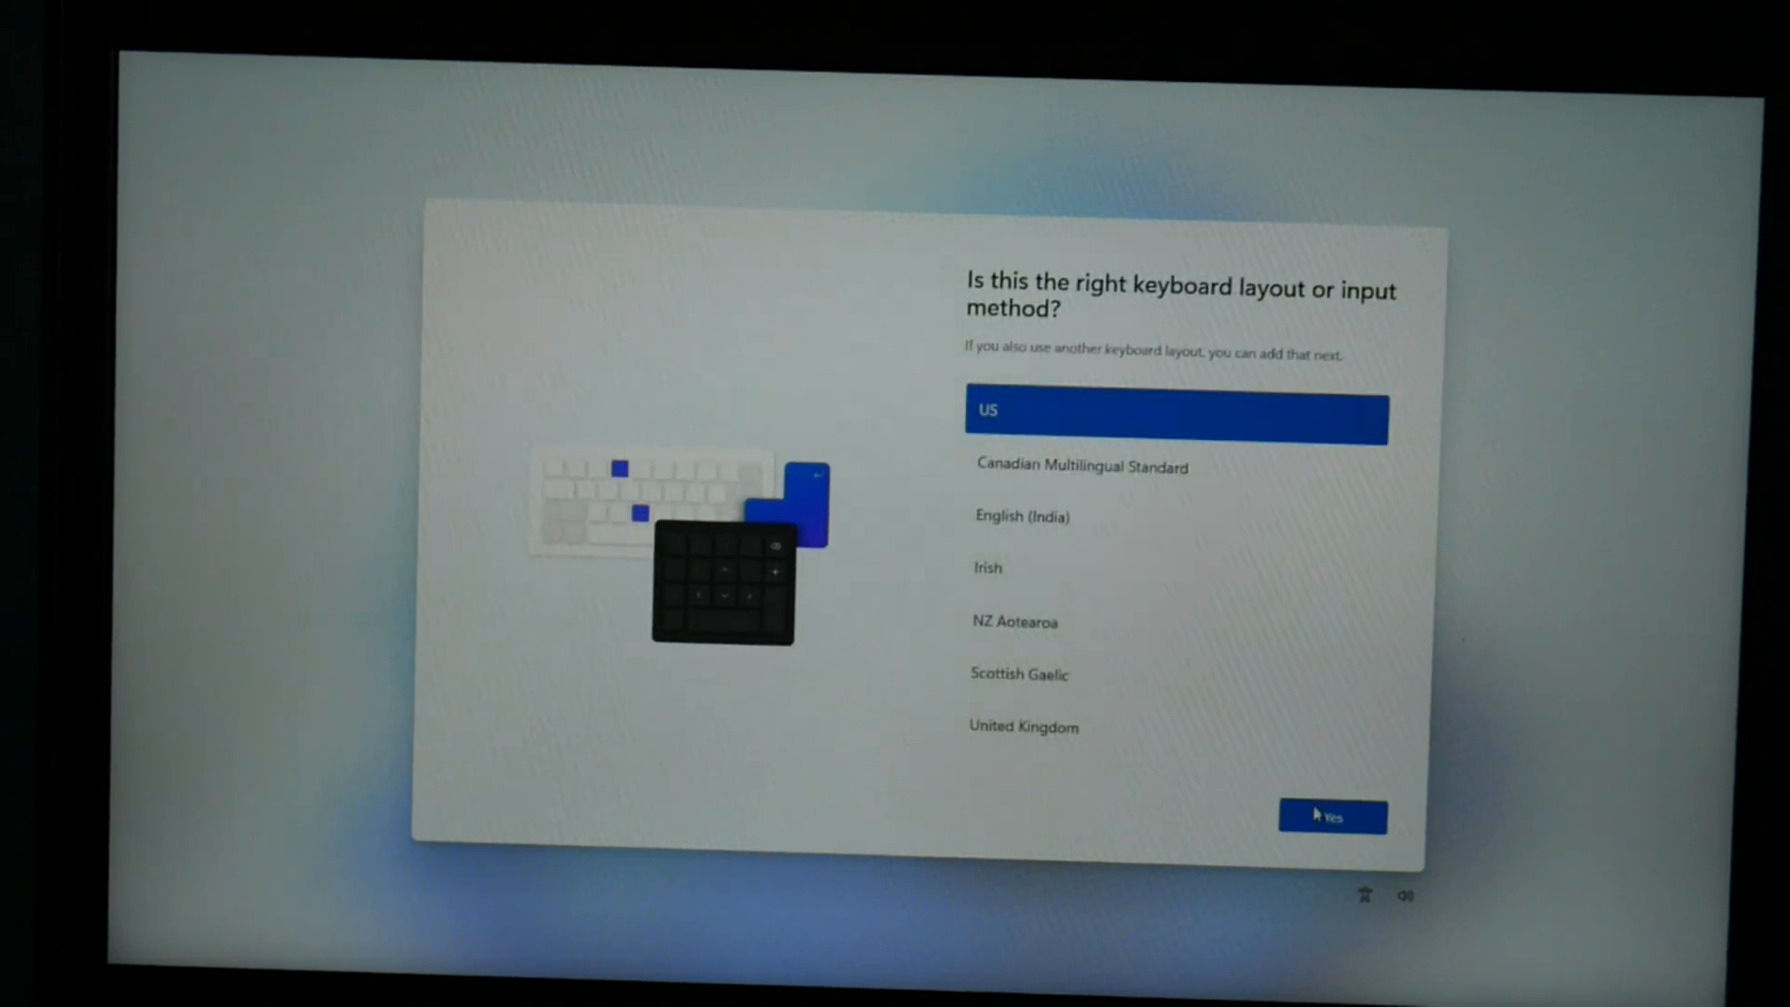
click(1332, 817)
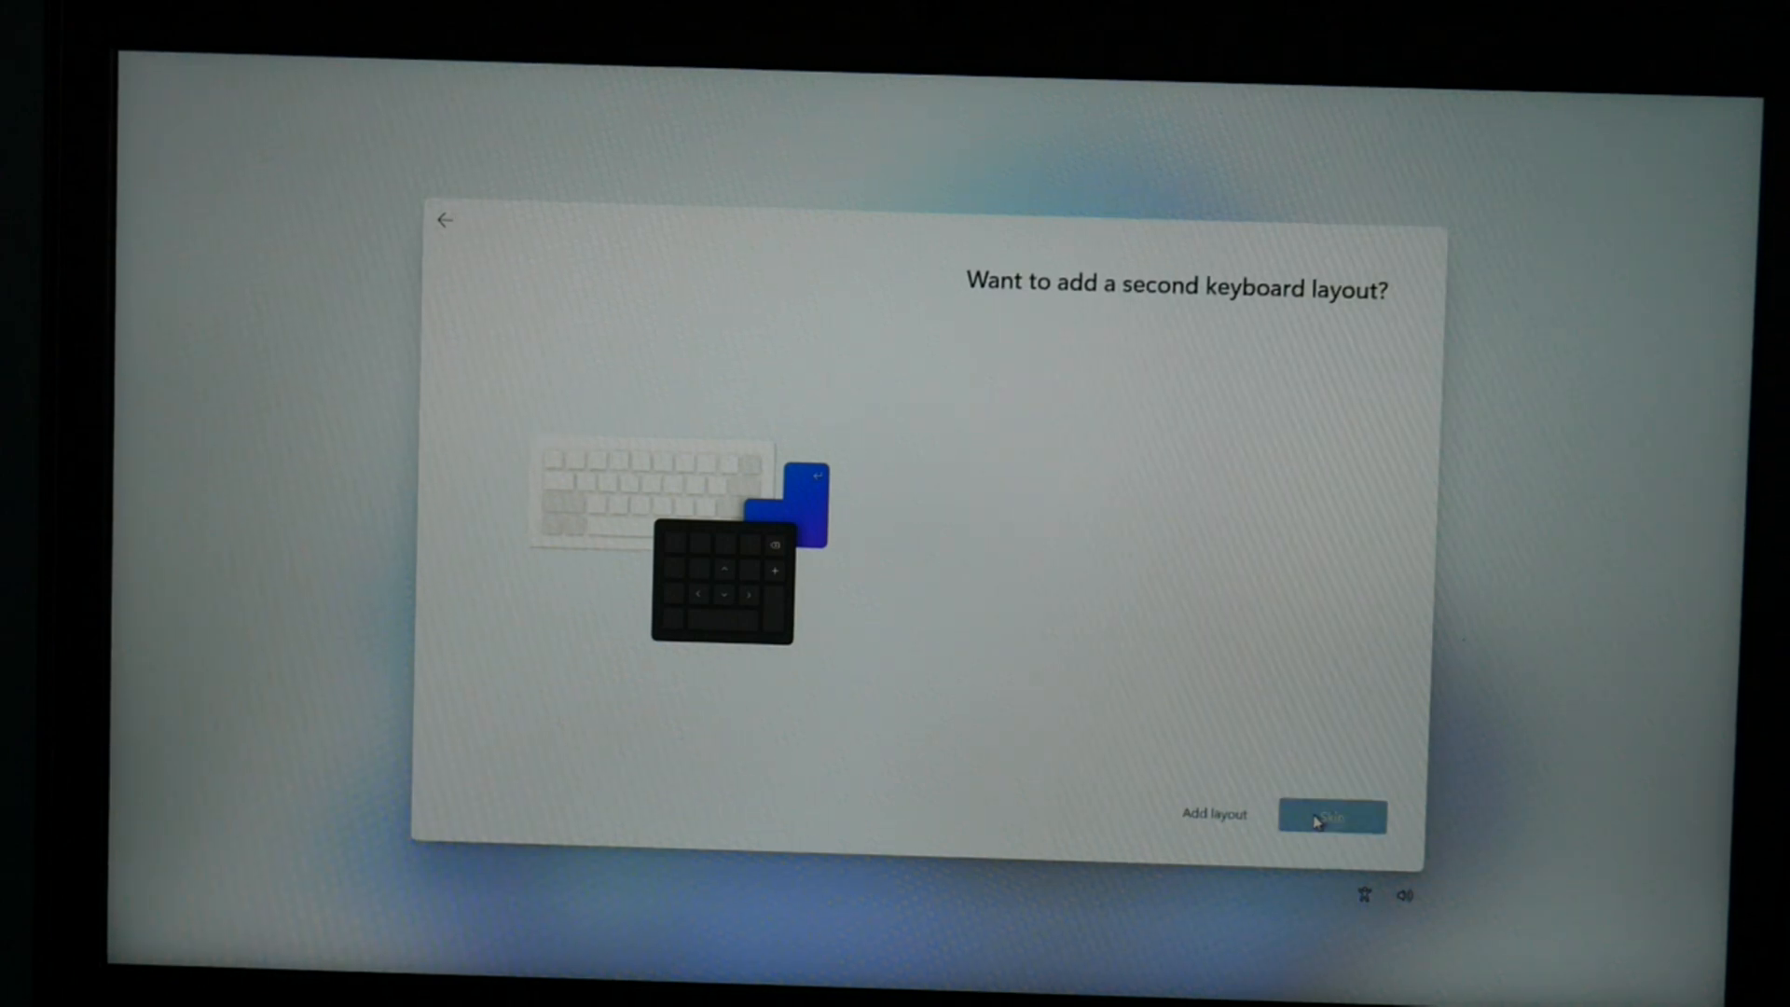
click(1333, 815)
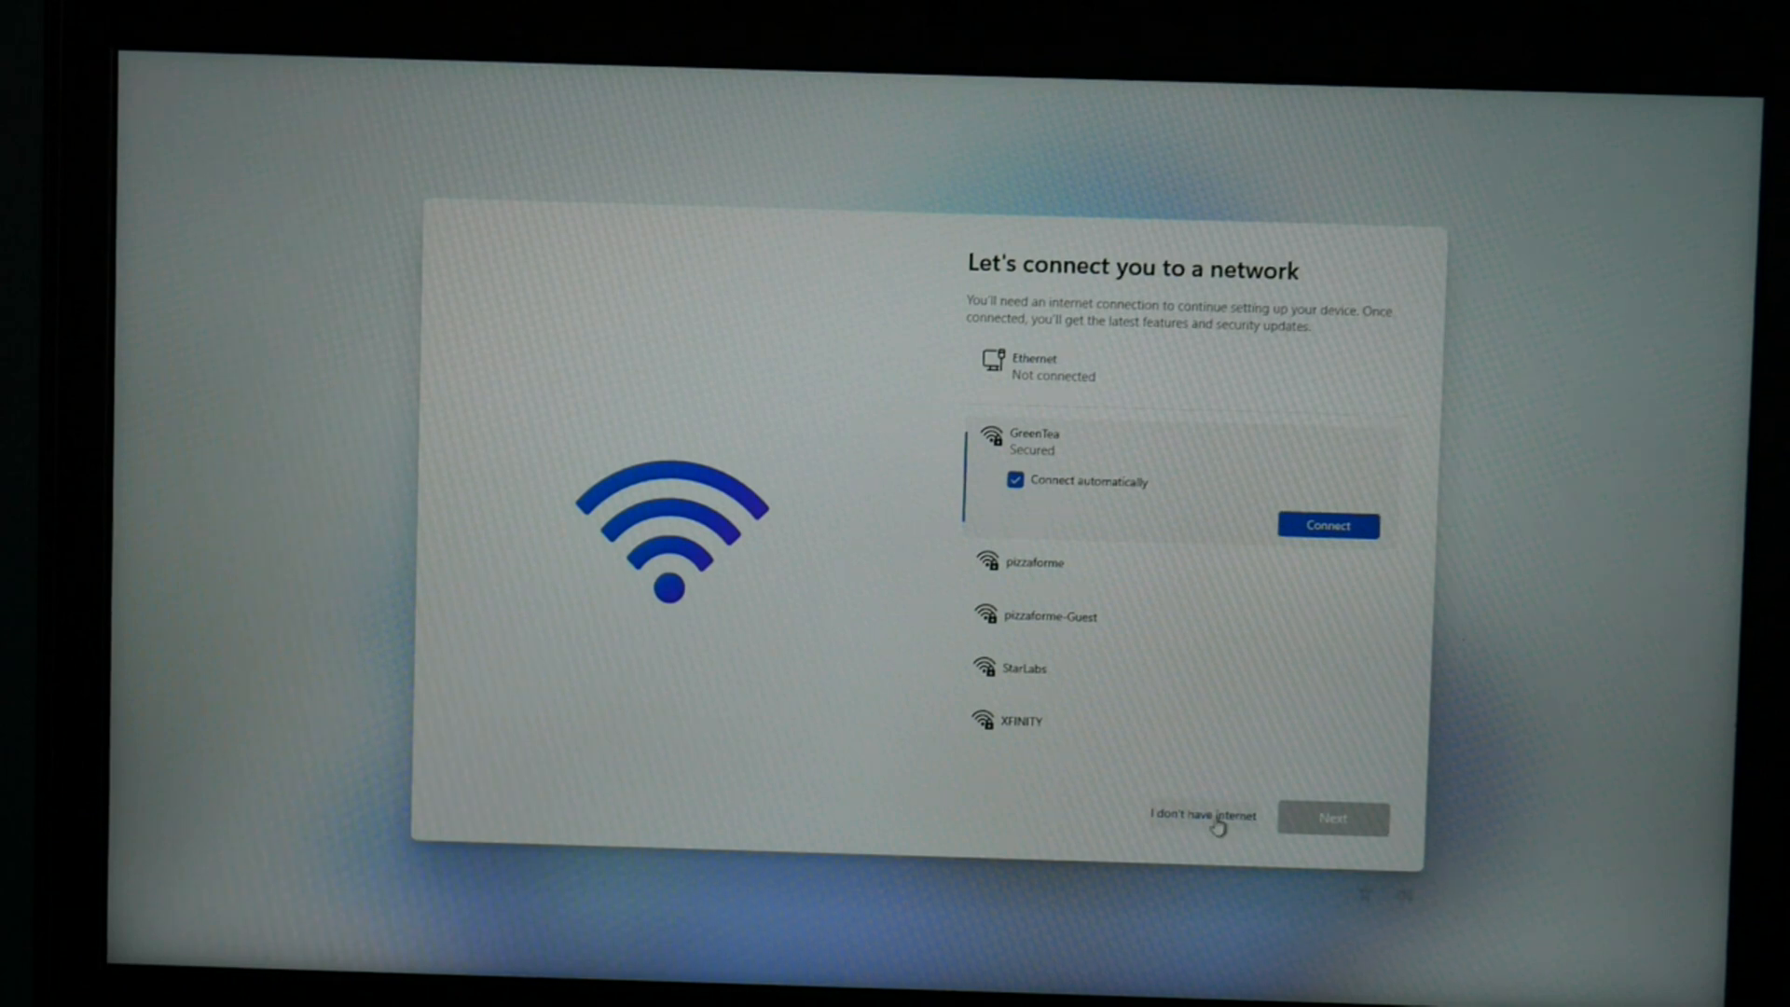
- Choose 'I don't have internet' to continue with limited setup
click(1202, 817)
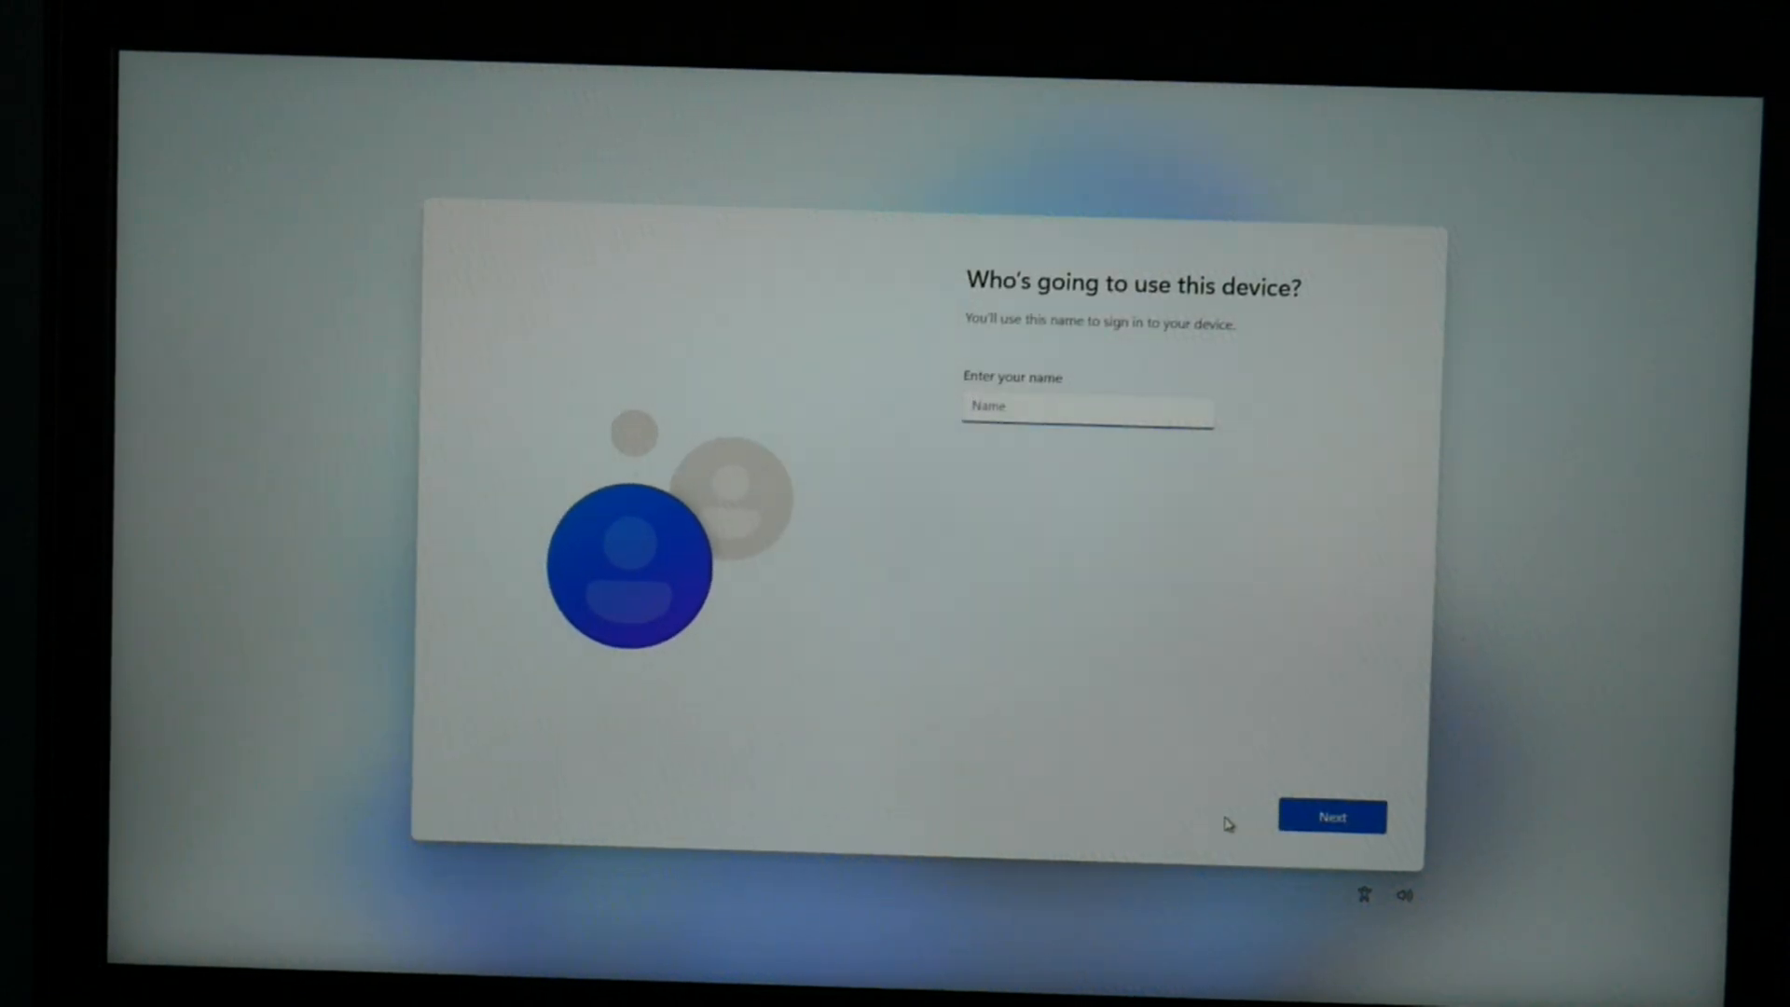
- Create the local account 'De' with a blank password and accept default privacy settings
text(De)
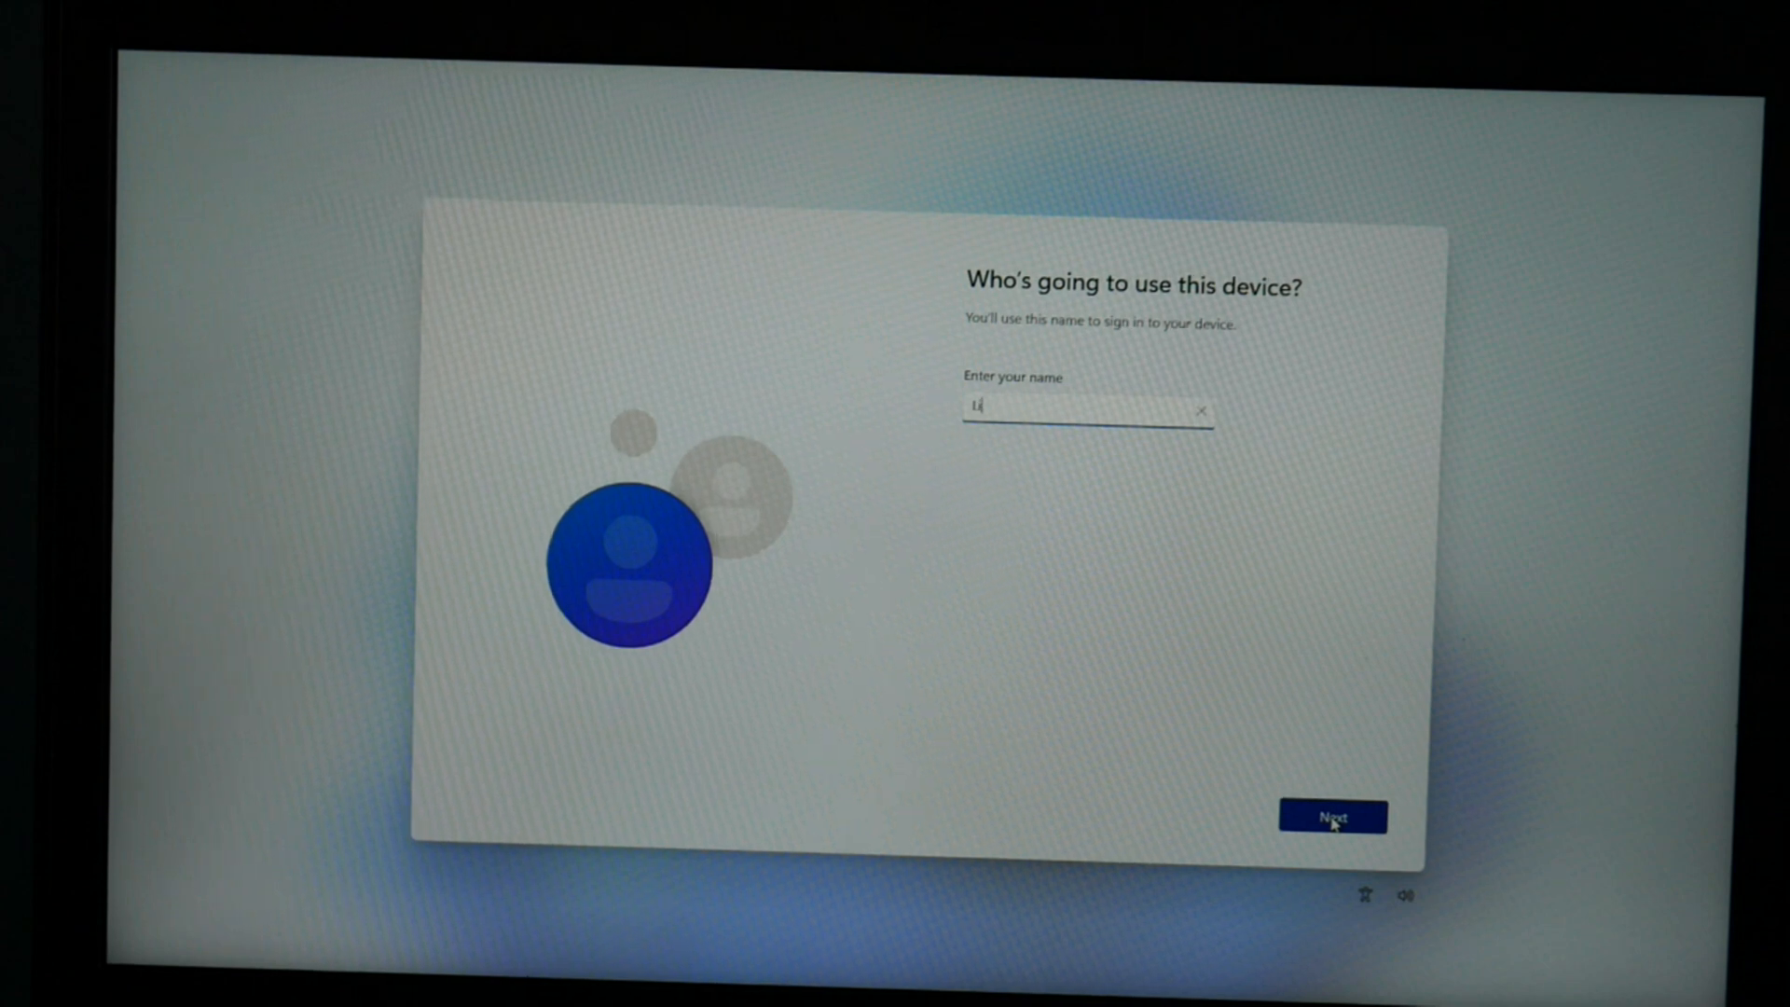
click(1331, 841)
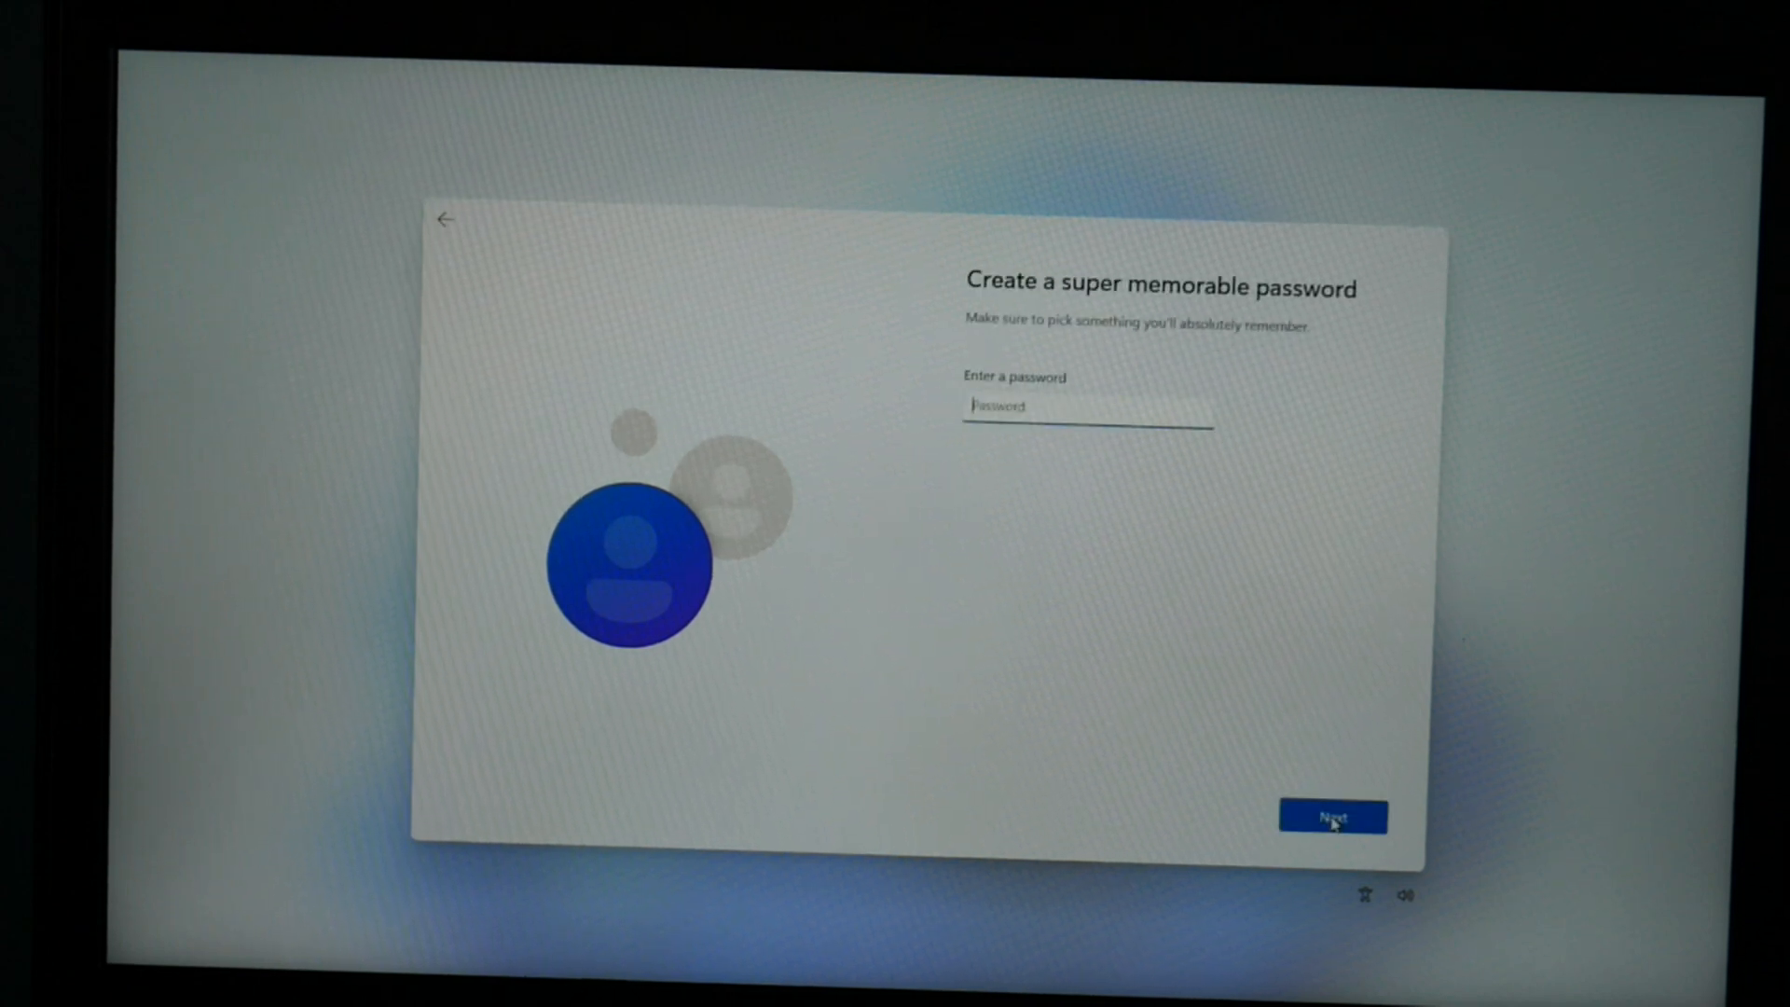
click(1332, 816)
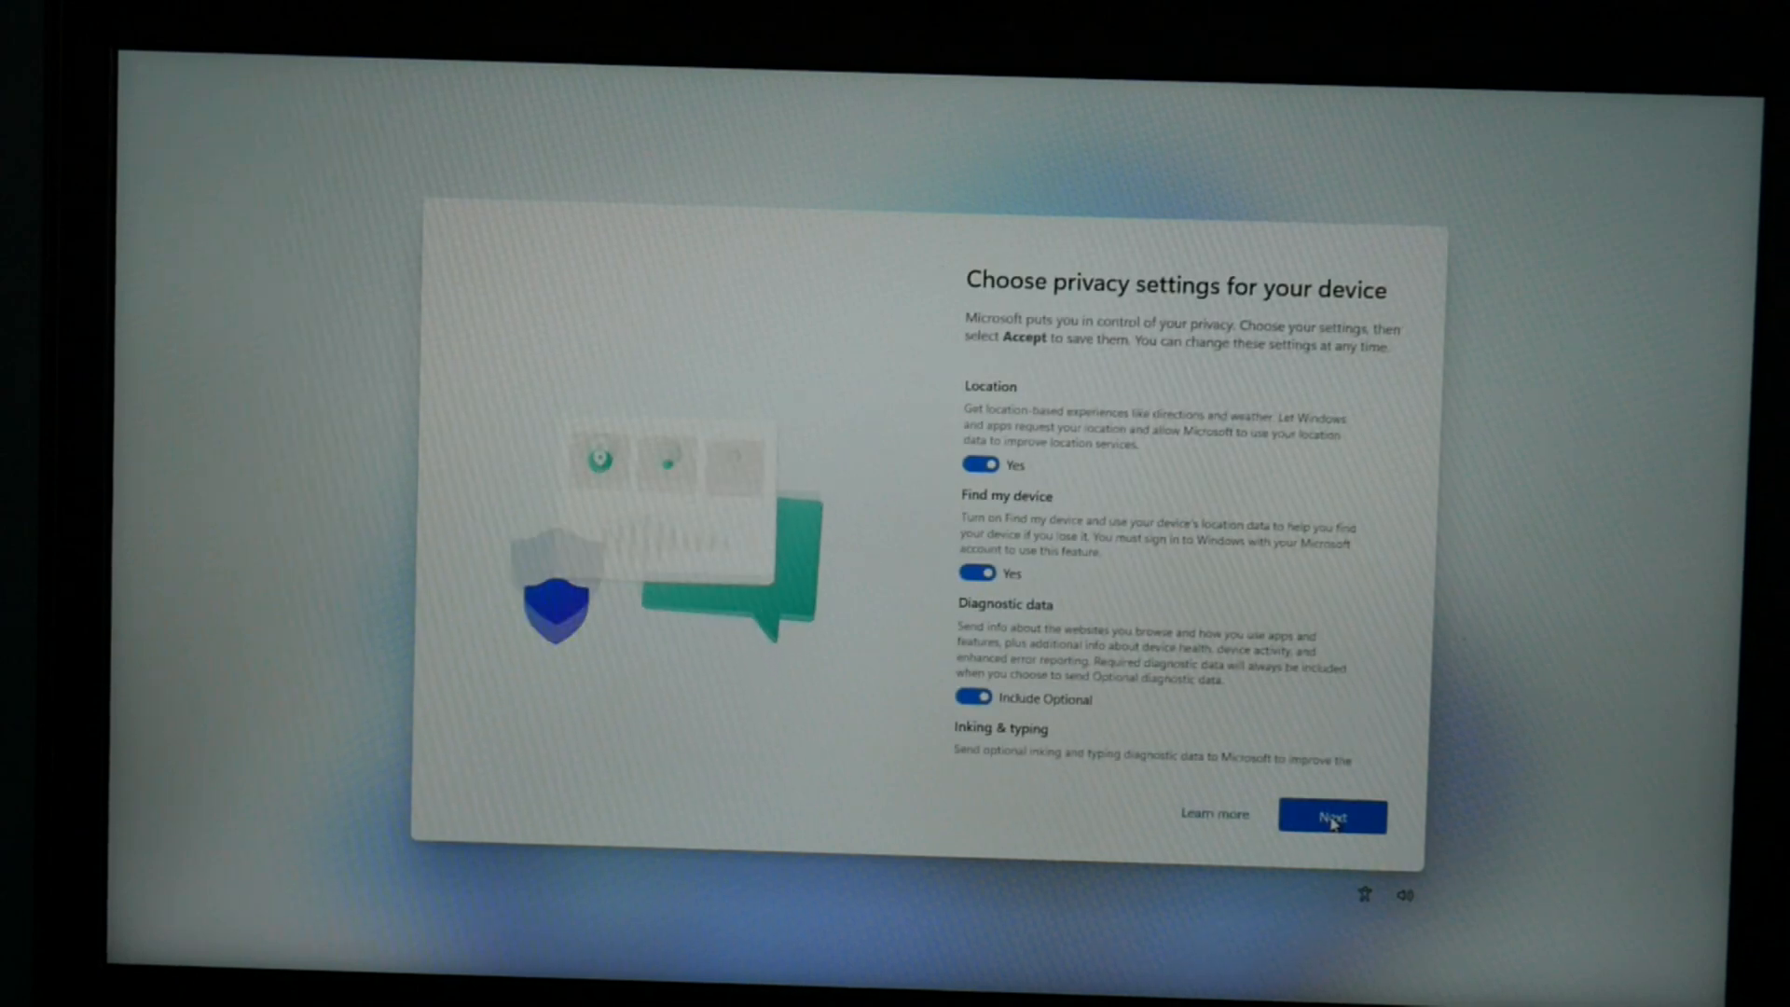
click(1332, 817)
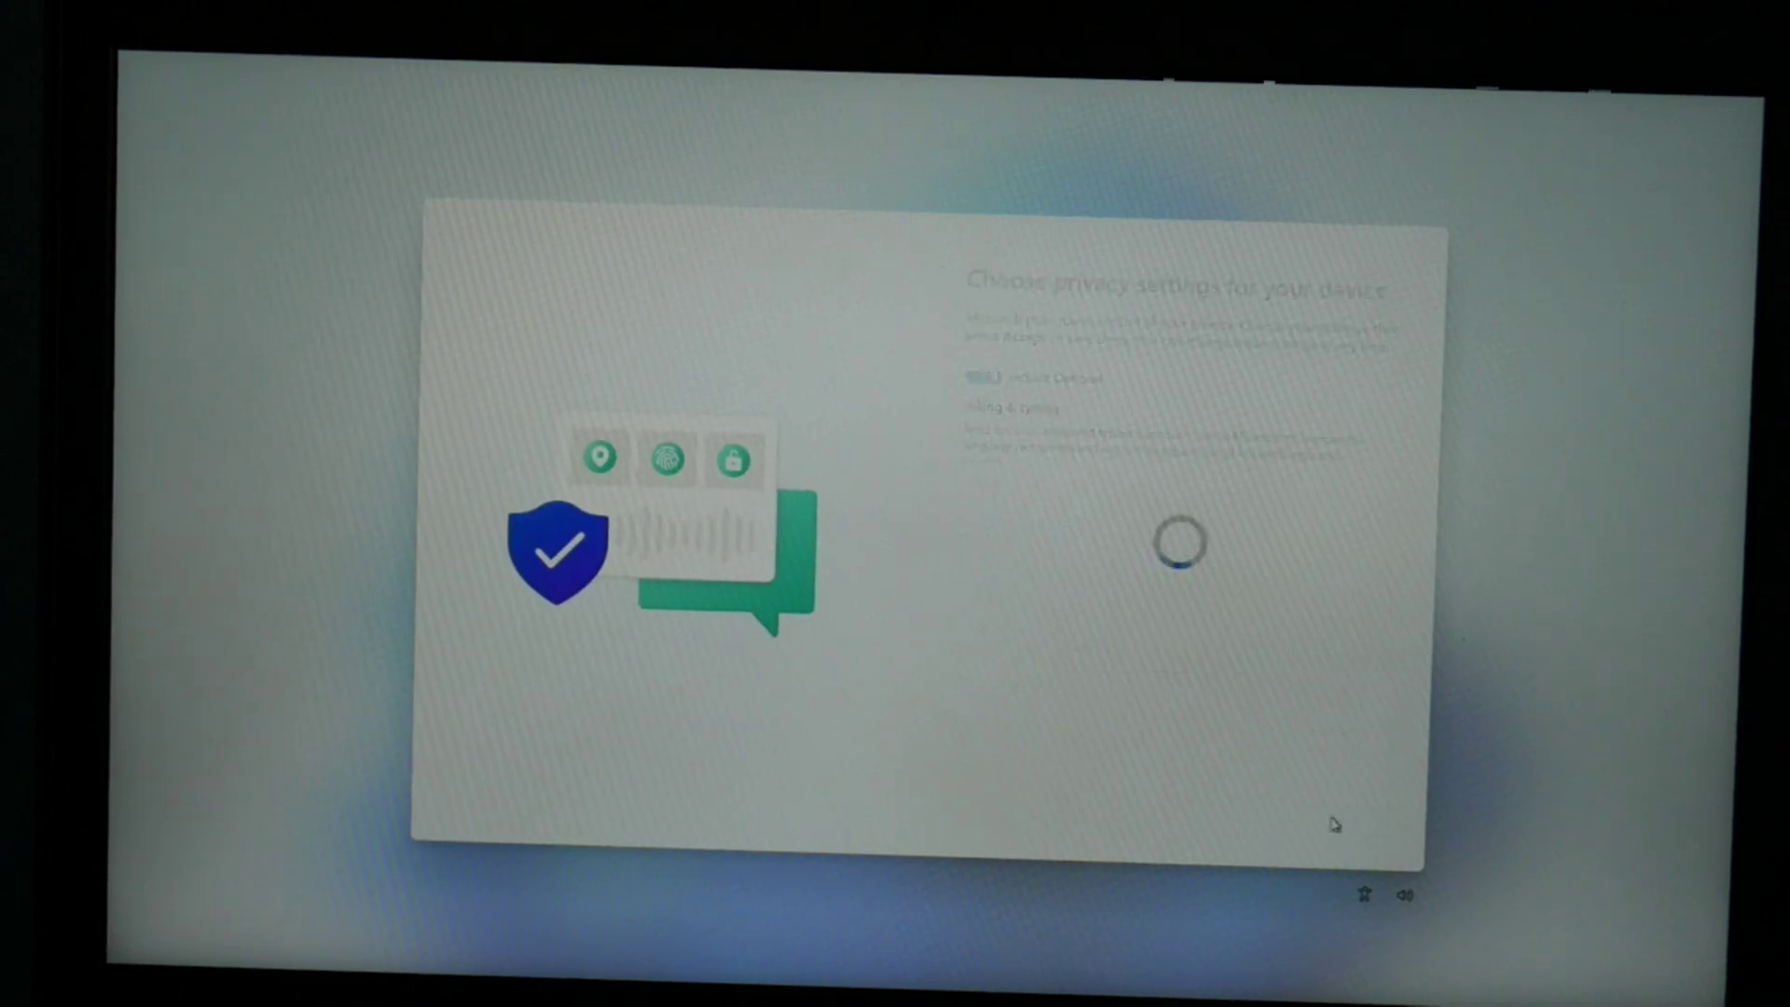